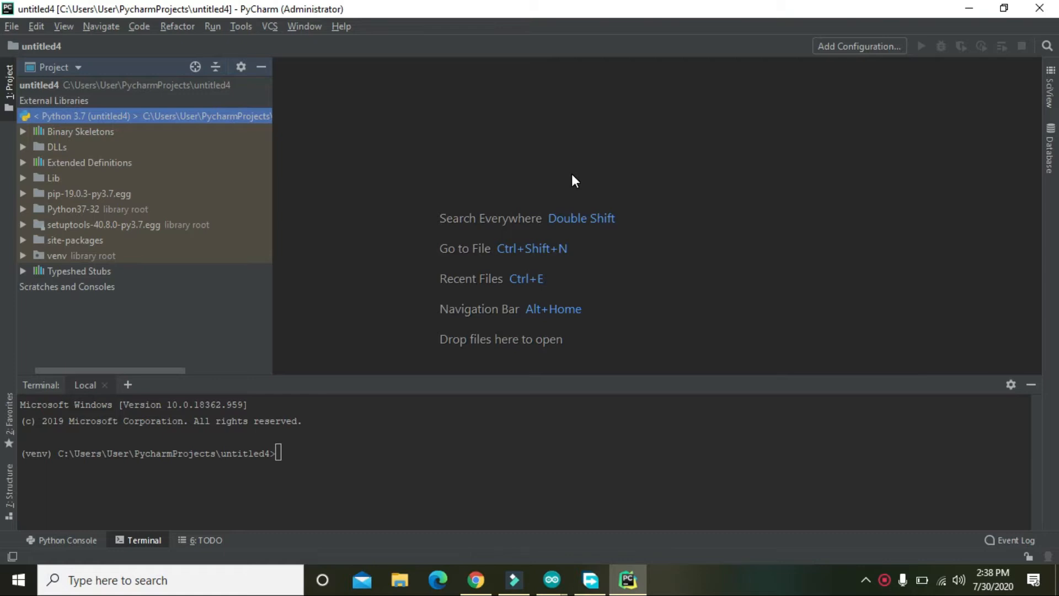
pyautogui.moveTo(576, 182)
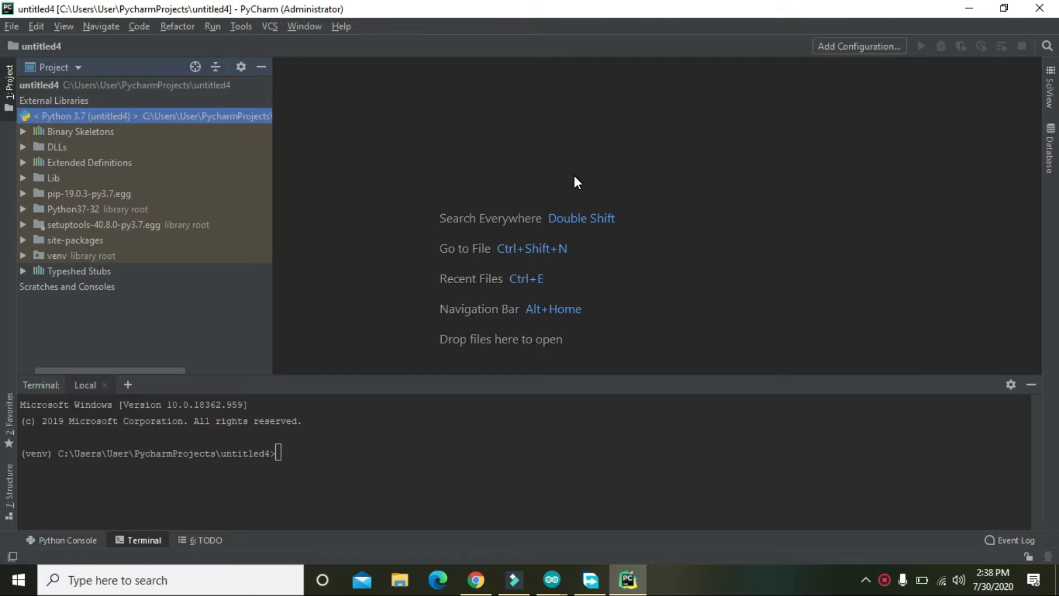
pyautogui.moveTo(252, 20)
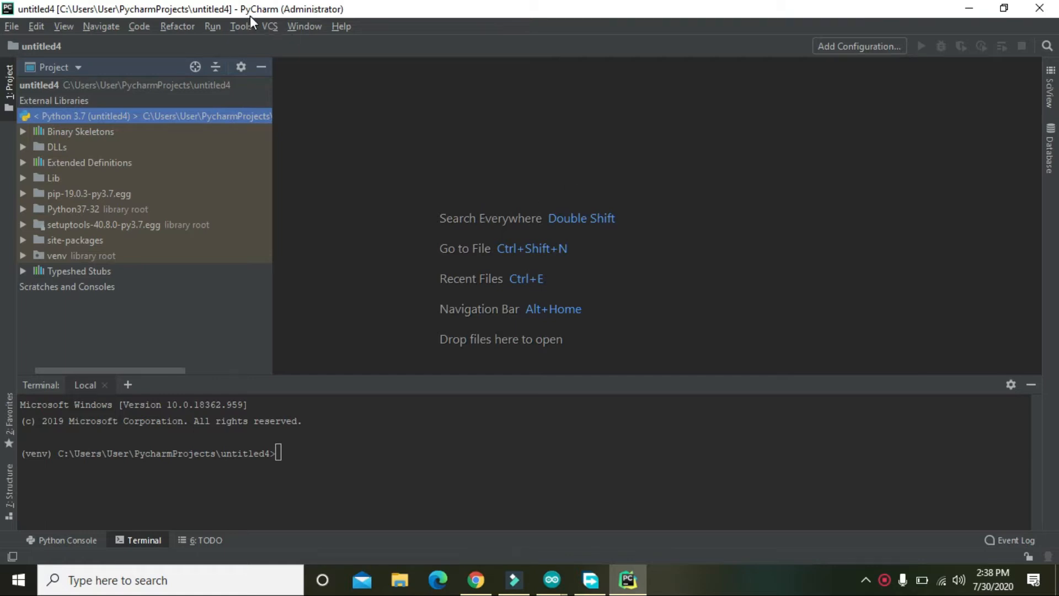
pyautogui.moveTo(276, 22)
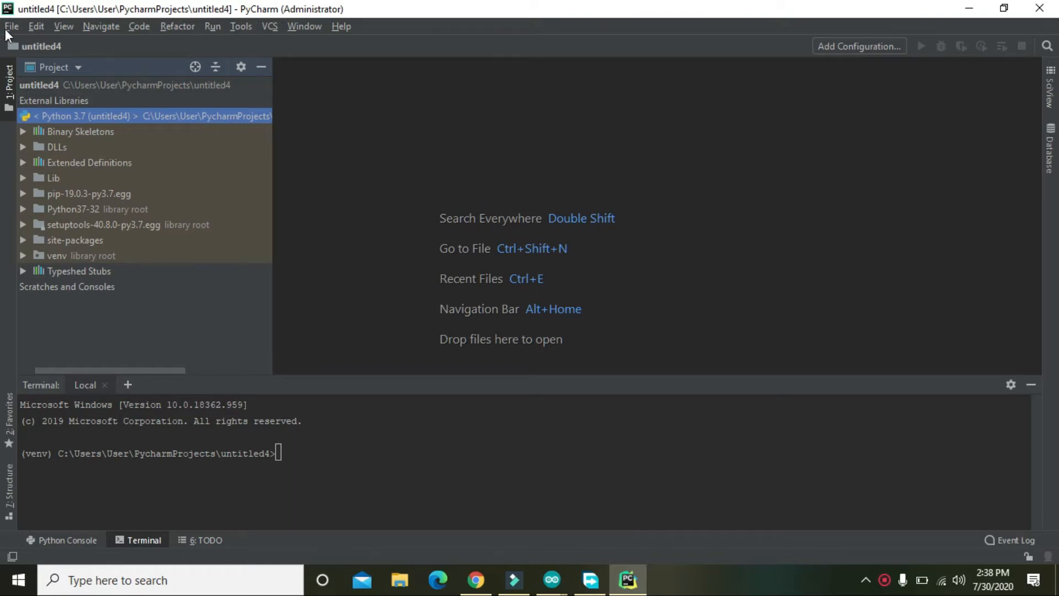
# - Create a new Pure Python project named PYTHONER in place of the default untitled5
pyautogui.click(11, 26)
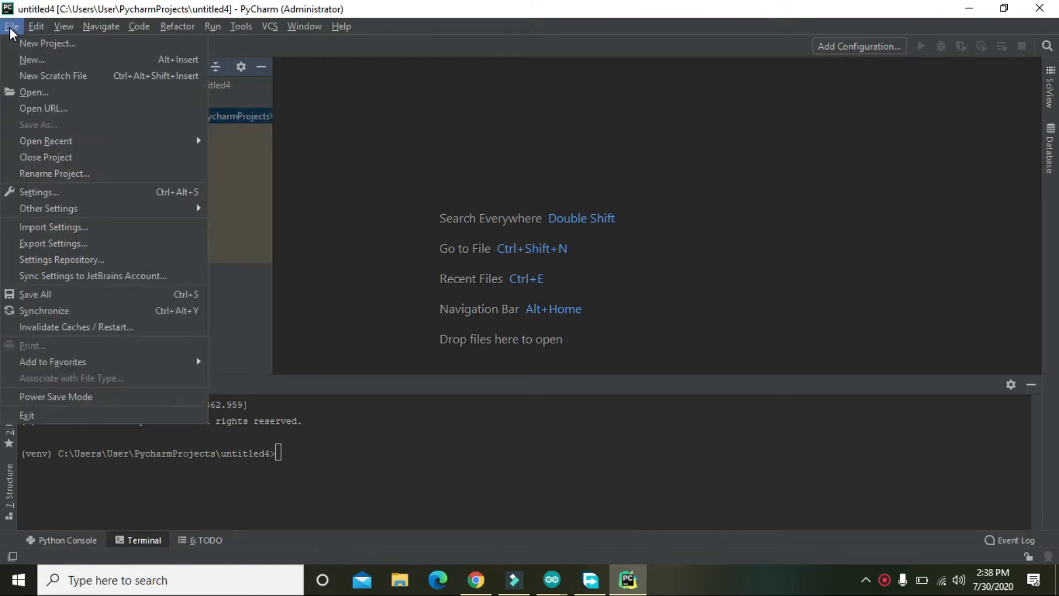
pyautogui.moveTo(48, 43)
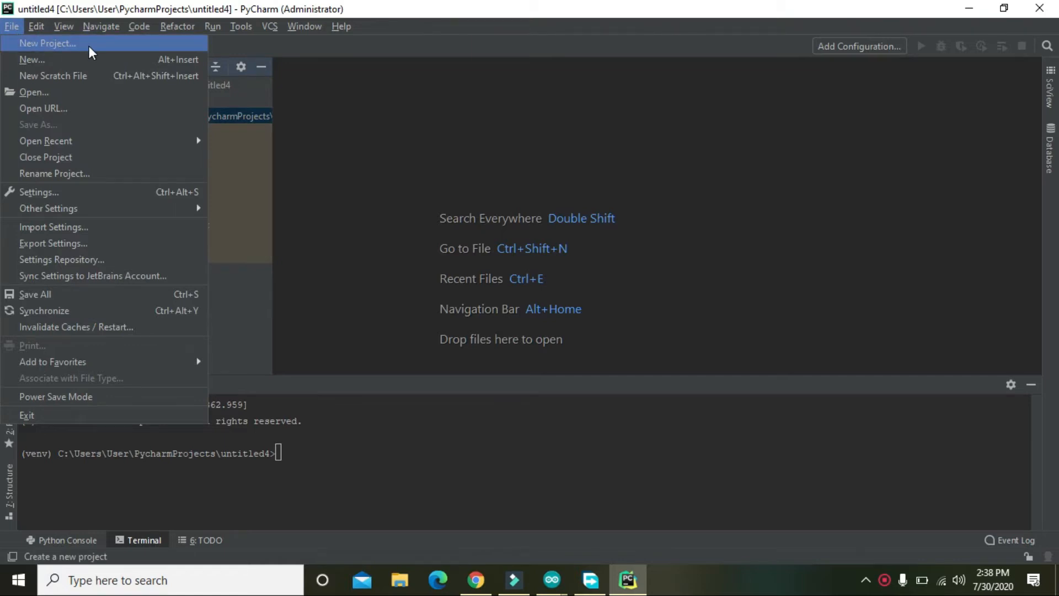
pyautogui.click(47, 43)
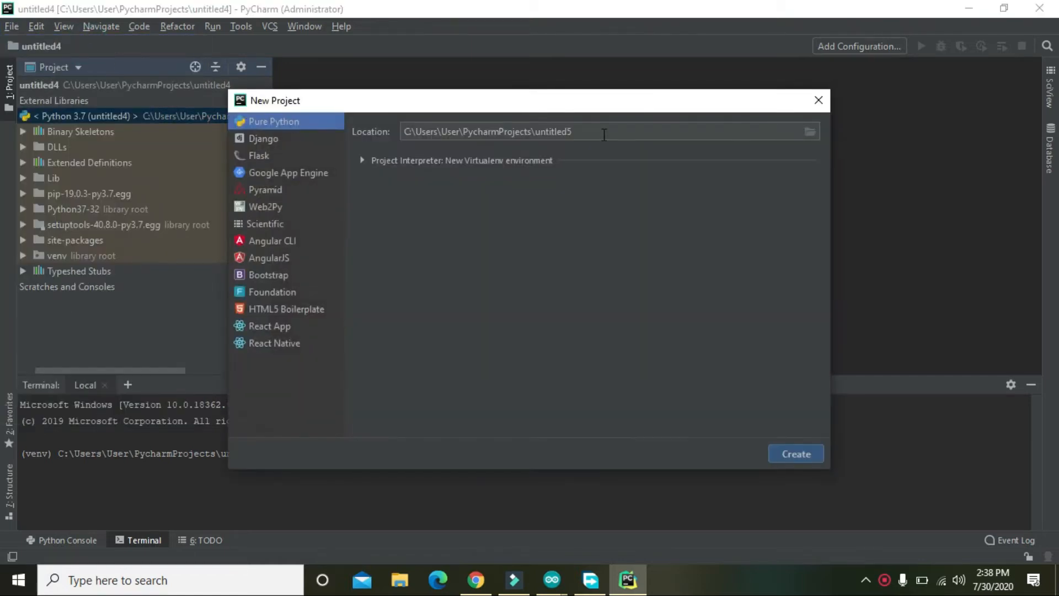
pyautogui.doubleClick(554, 132)
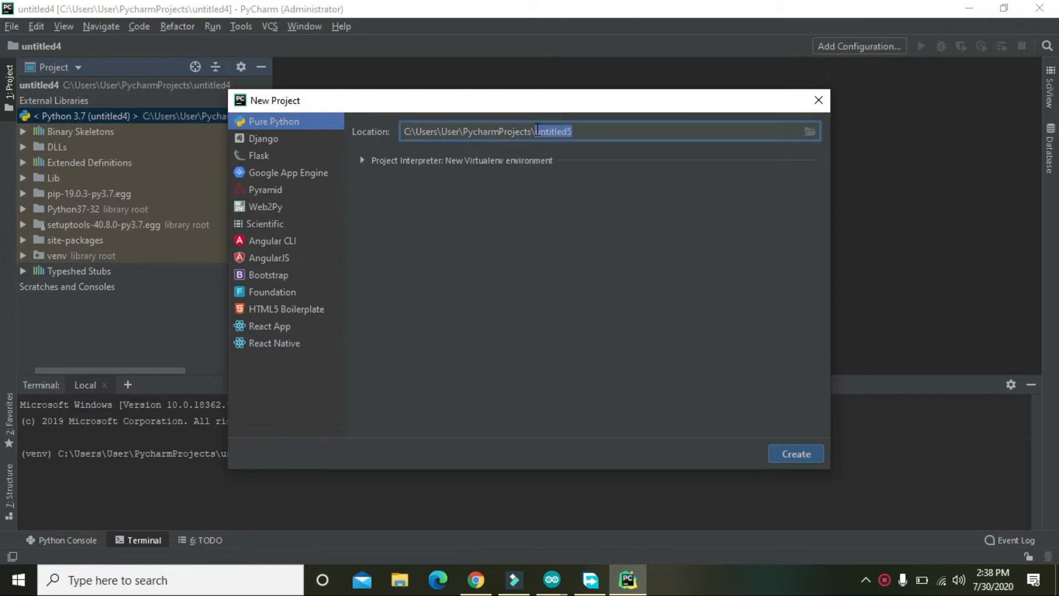
pyautogui.write('PYTH')
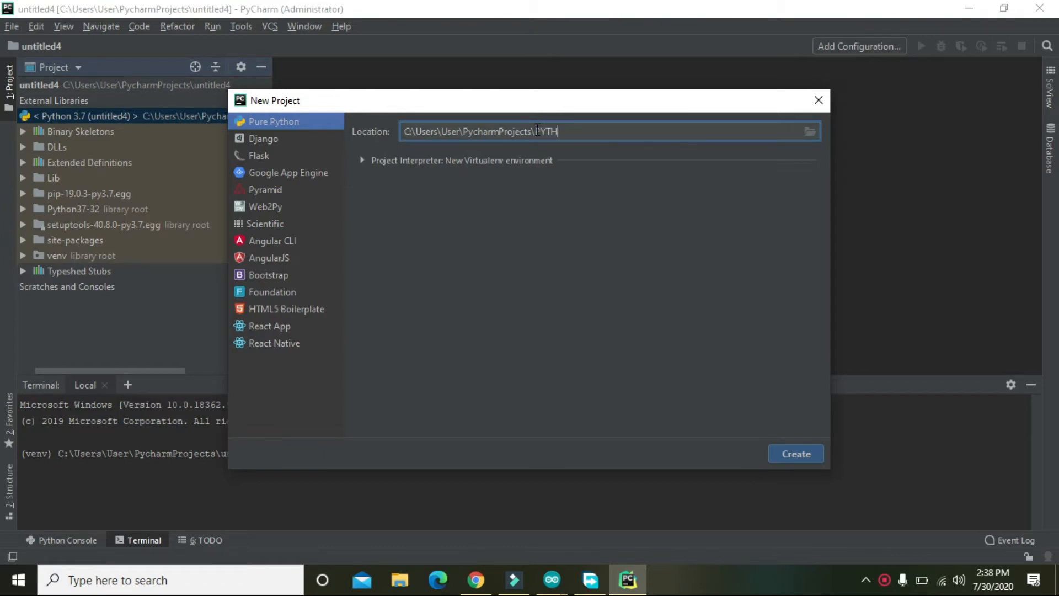
pyautogui.write('ONER')
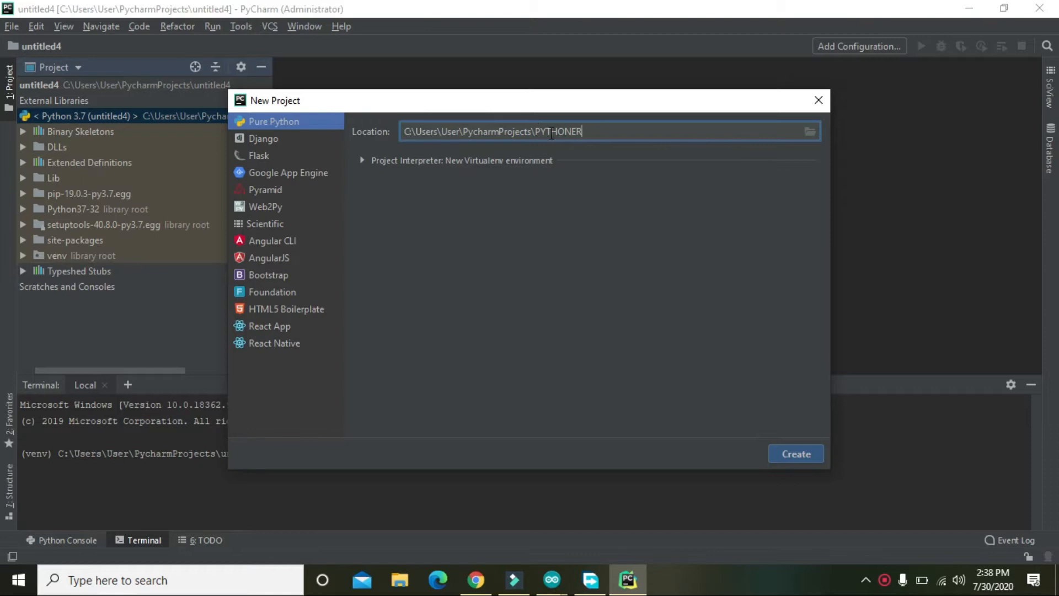
pyautogui.click(796, 454)
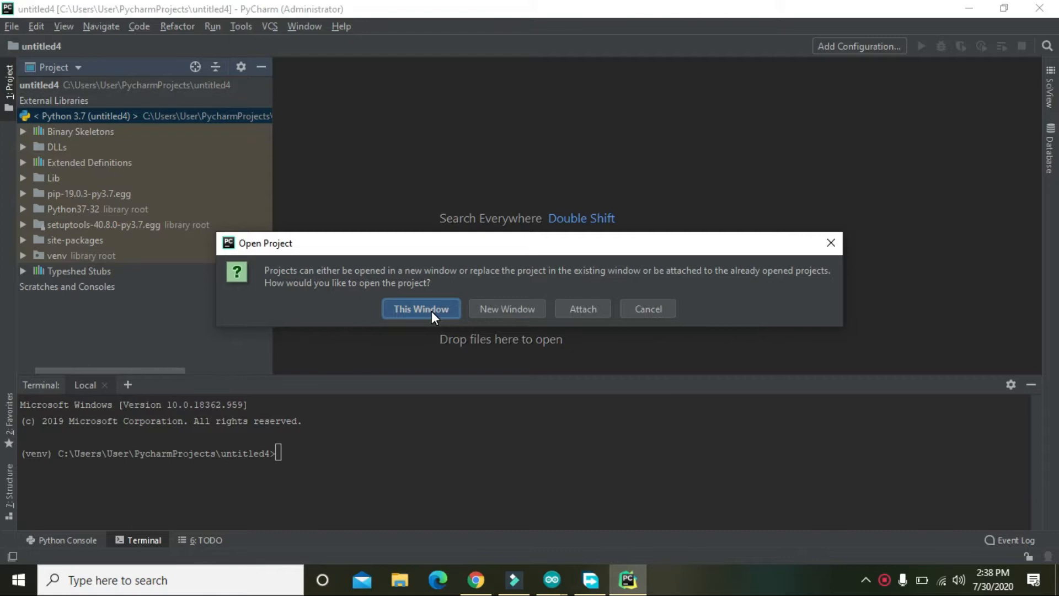
# - Open PYTHONER in the current window and let its virtual environment build
pyautogui.click(421, 309)
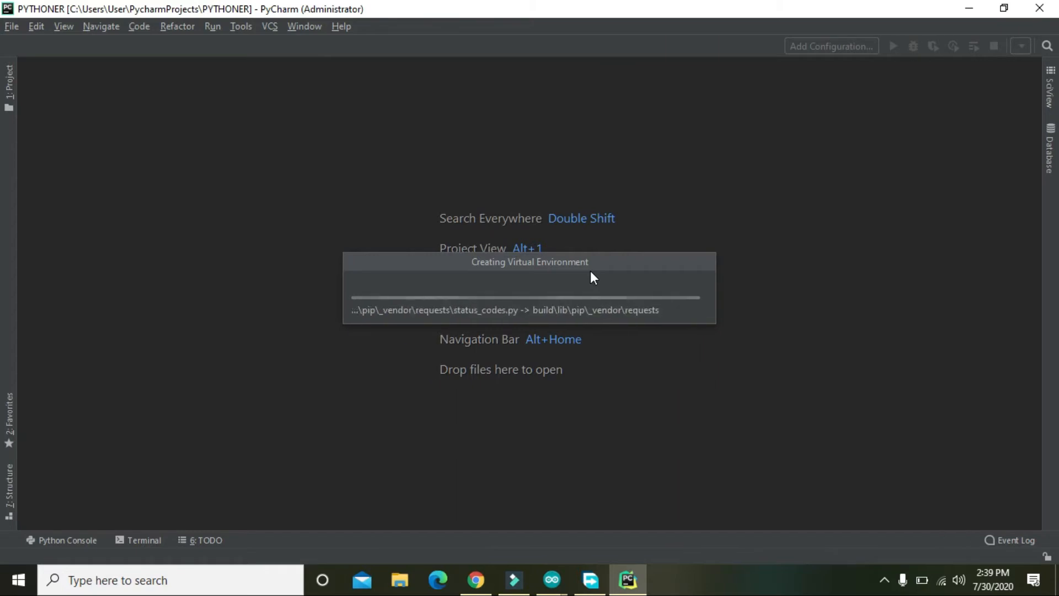
pyautogui.moveTo(513, 269)
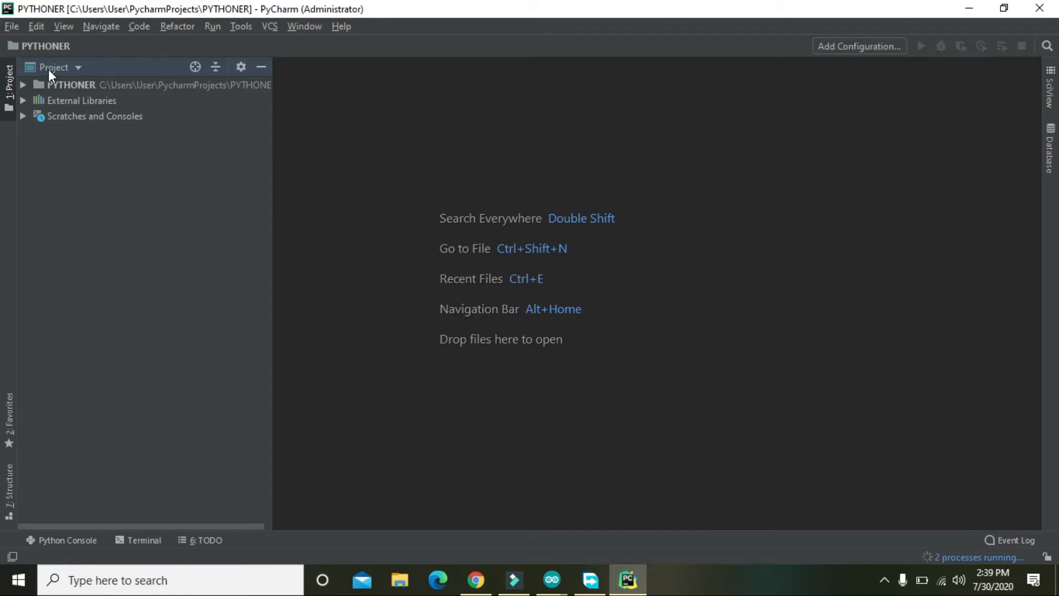
pyautogui.moveTo(72, 73)
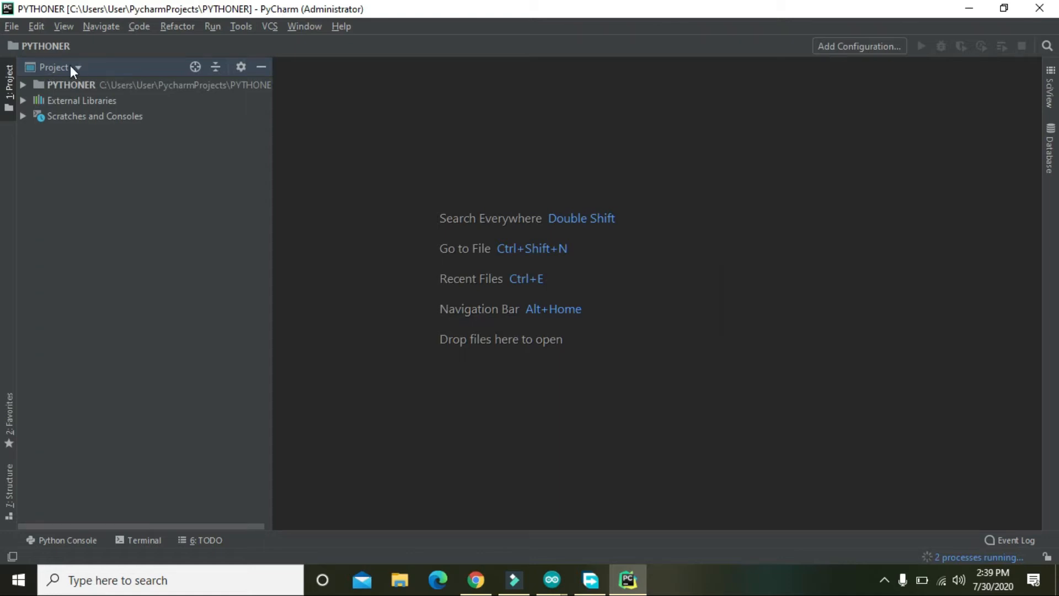
# - Keep the standard Project view and expand the PYTHONER folder
pyautogui.click(76, 67)
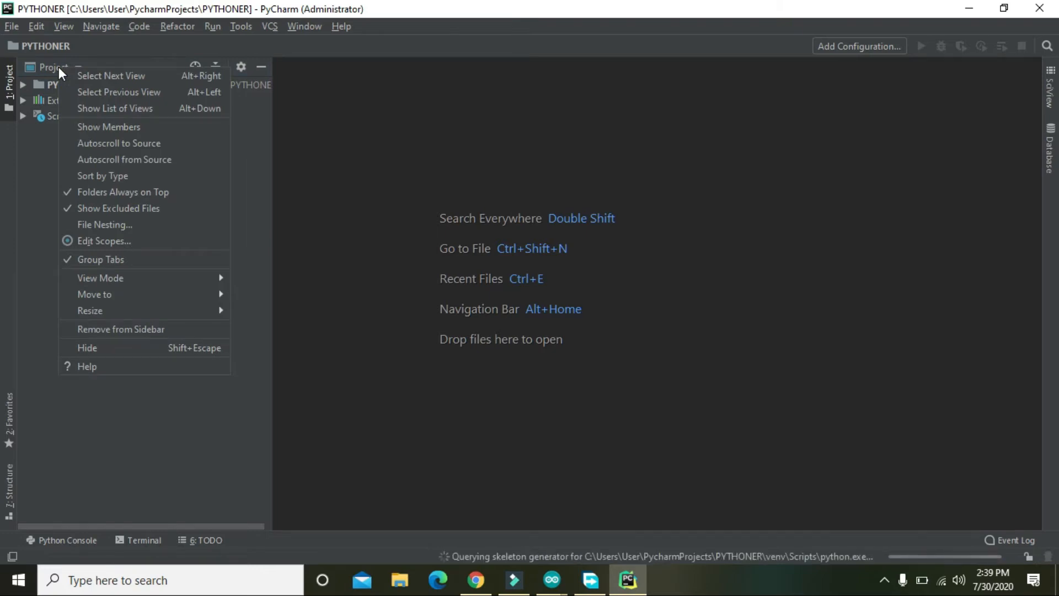
pyautogui.click(78, 67)
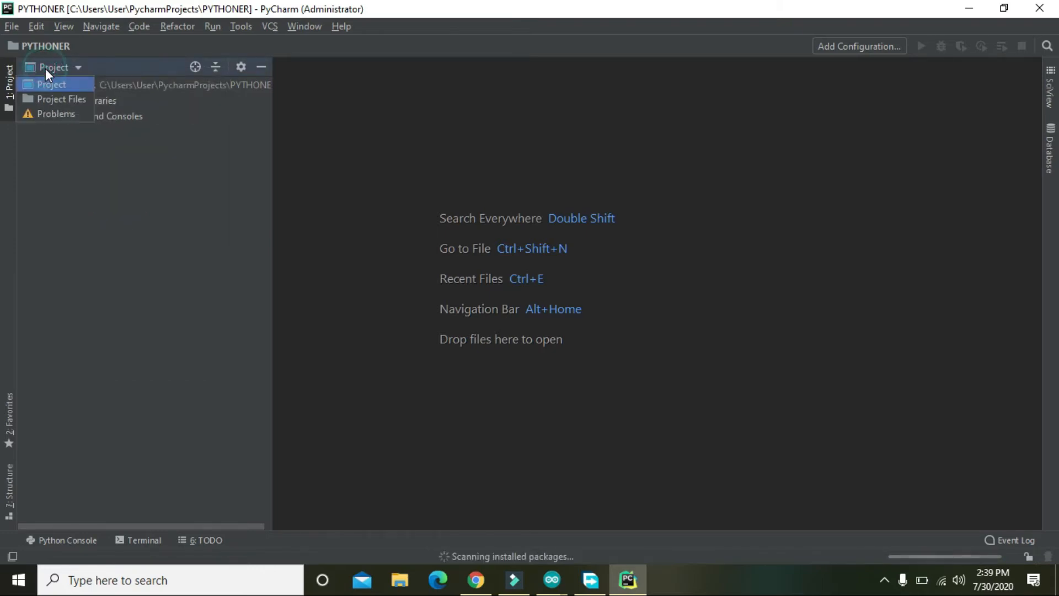
pyautogui.click(51, 84)
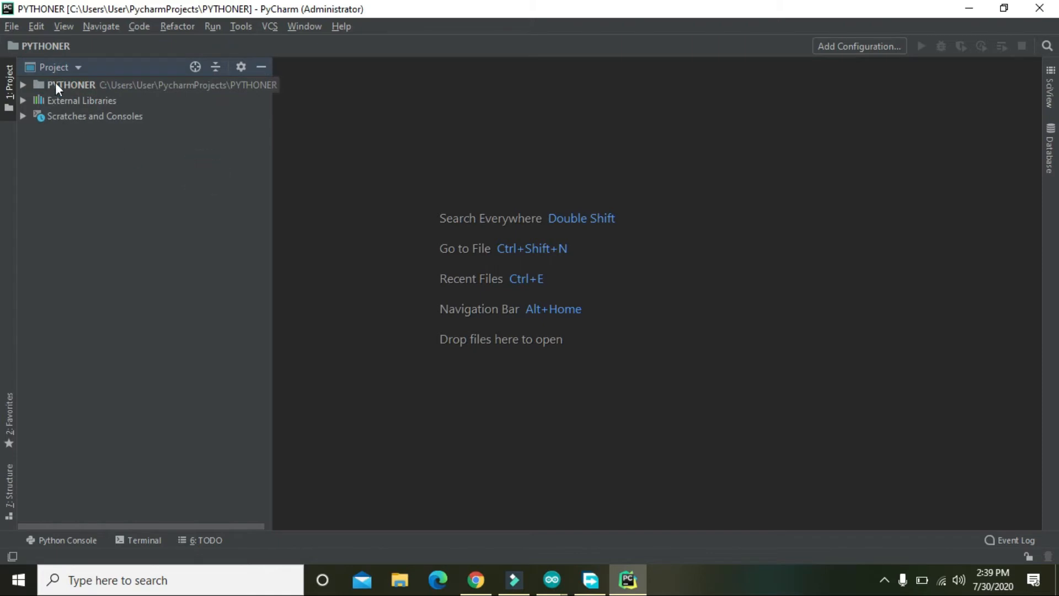
pyautogui.click(71, 85)
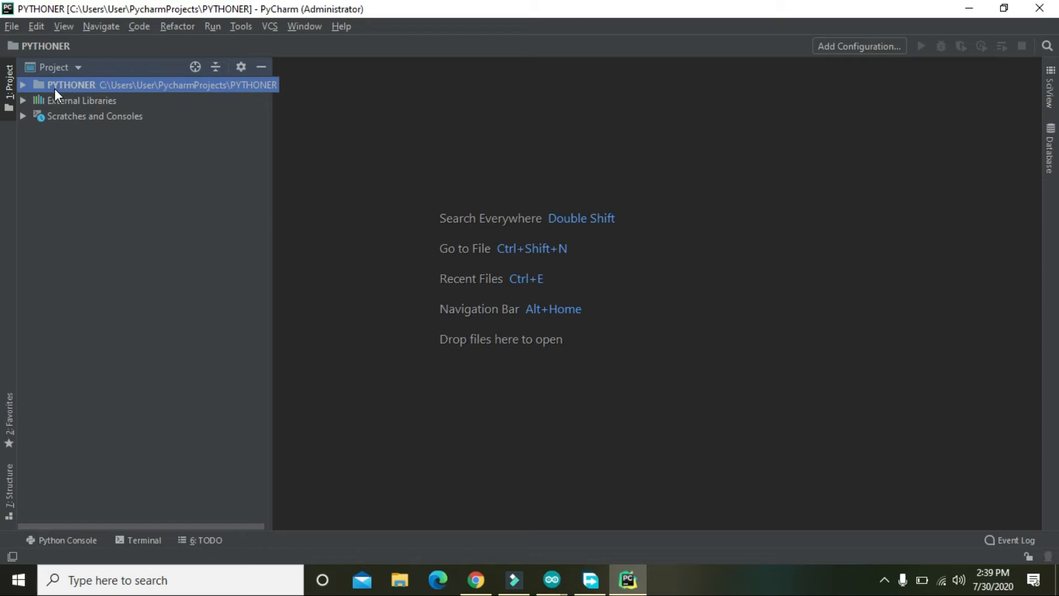
pyautogui.click(22, 85)
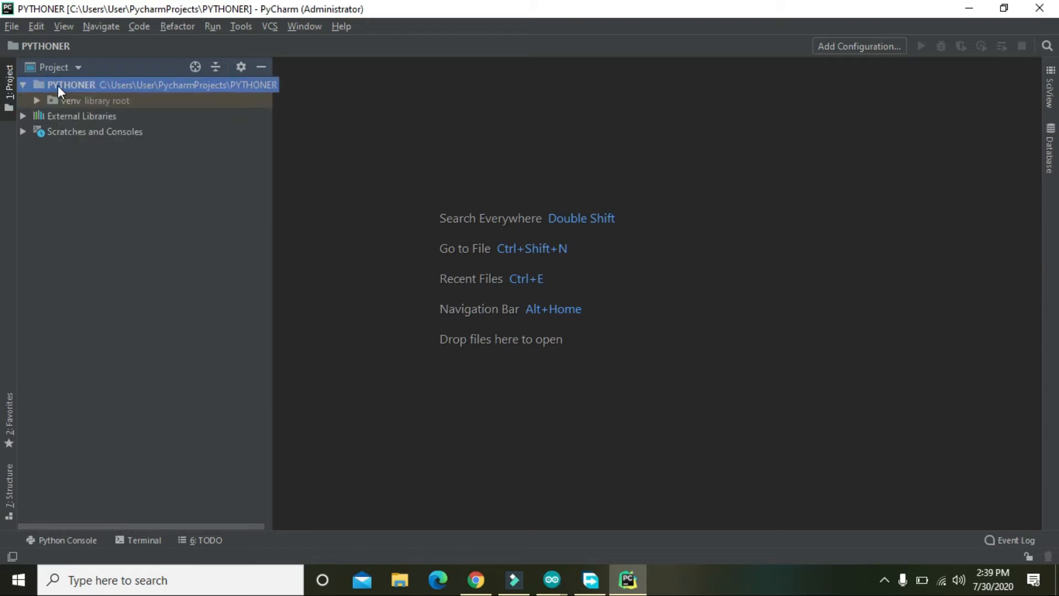
# - Add a new Python file named IST to the PYTHONER folder
pyautogui.rightClick(61, 92)
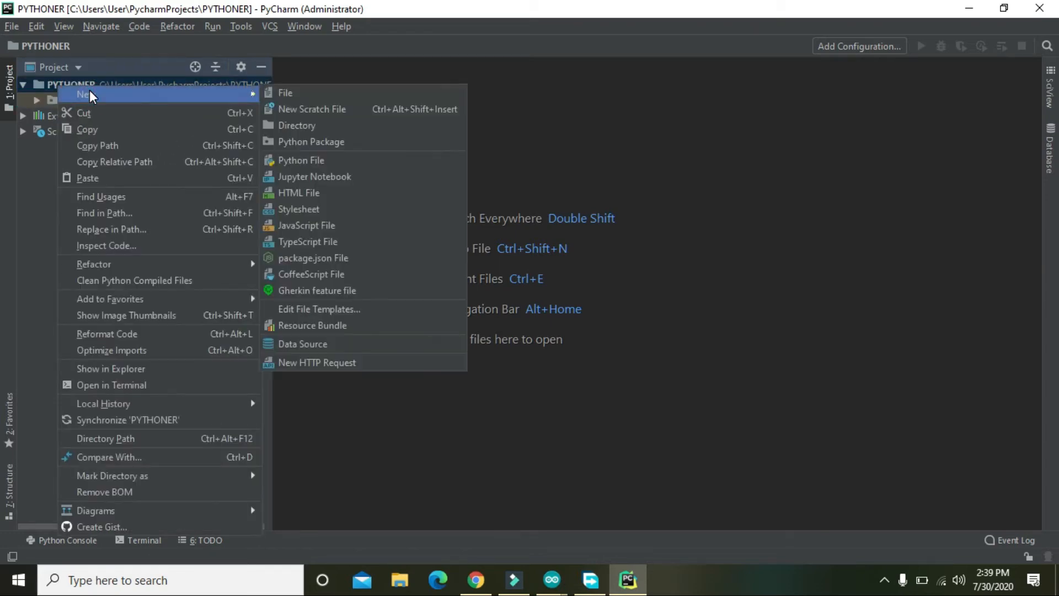
pyautogui.moveTo(419, 89)
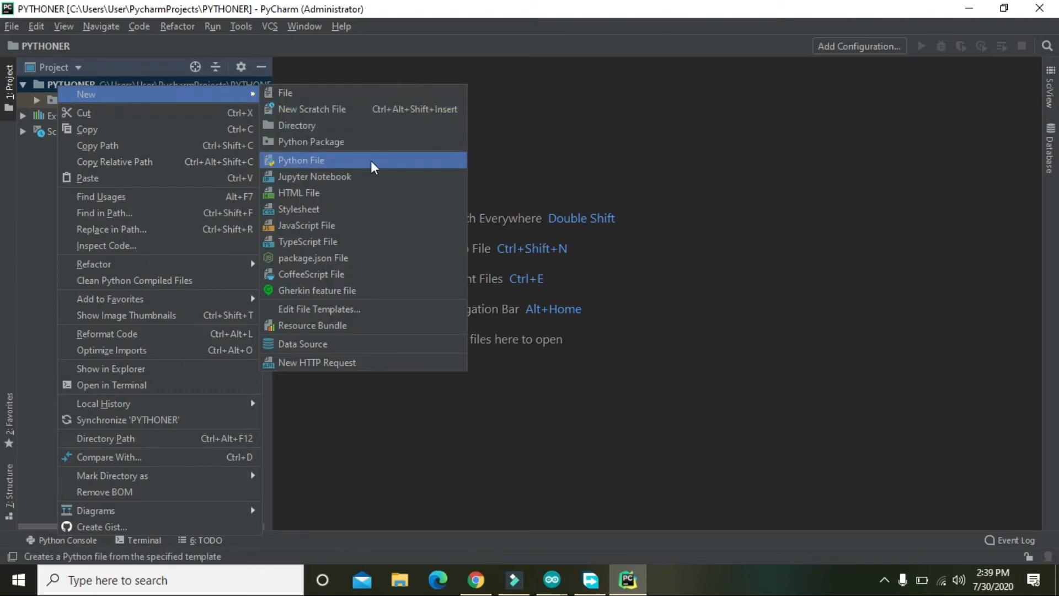
pyautogui.click(300, 161)
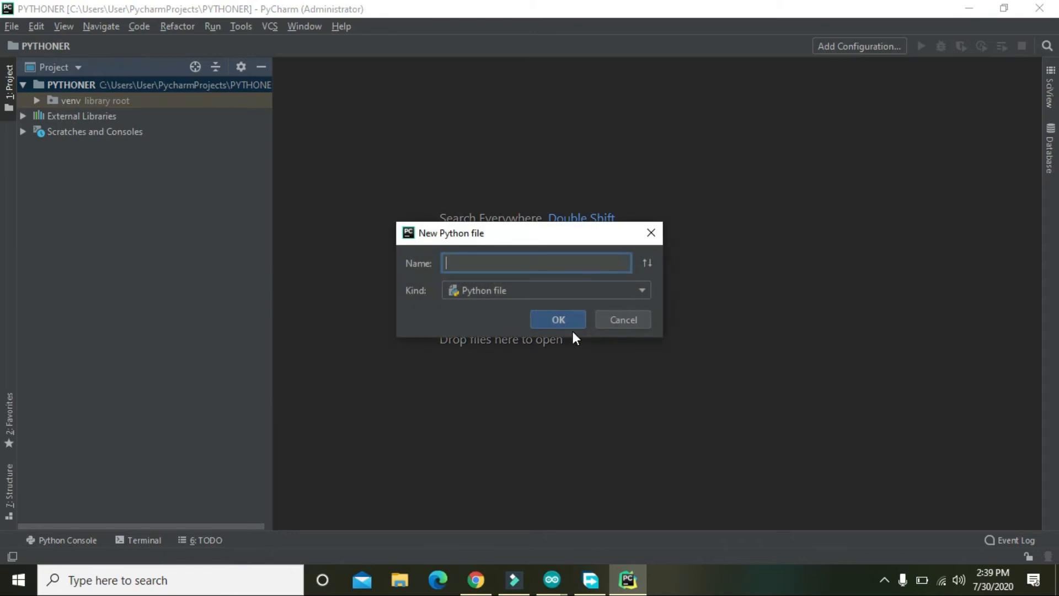
pyautogui.write('ls')
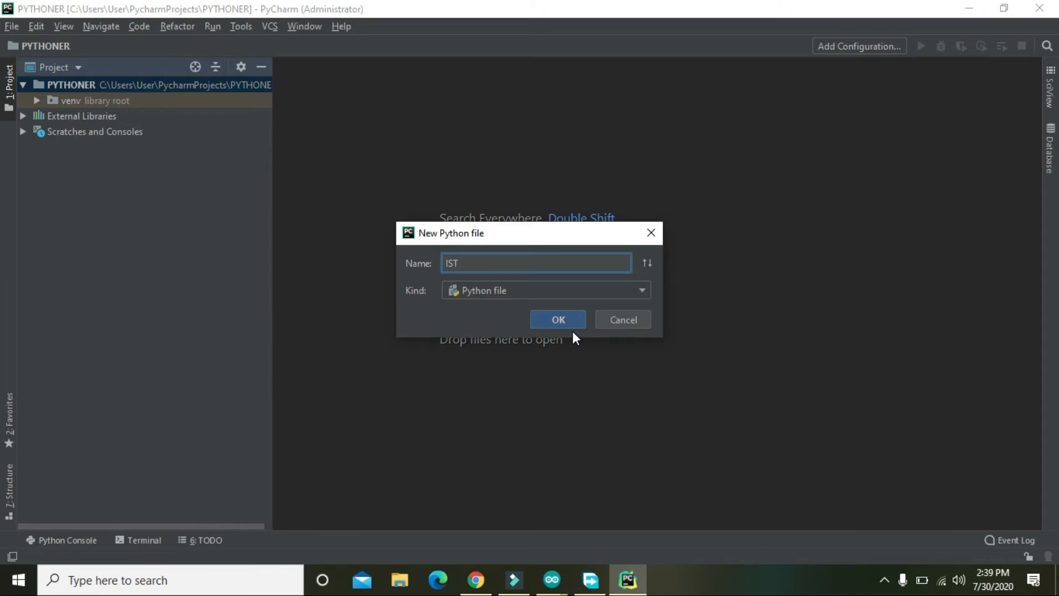
pyautogui.click(558, 320)
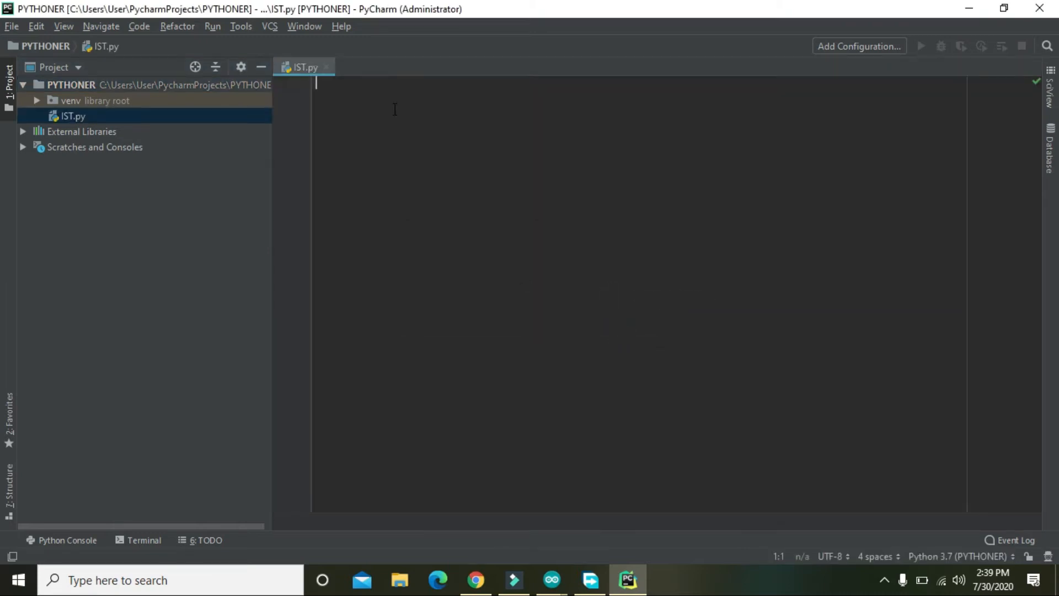
# - Write 'for c in range(7):' with an indented 'print(c)' body in IST.py
pyautogui.press('enter')
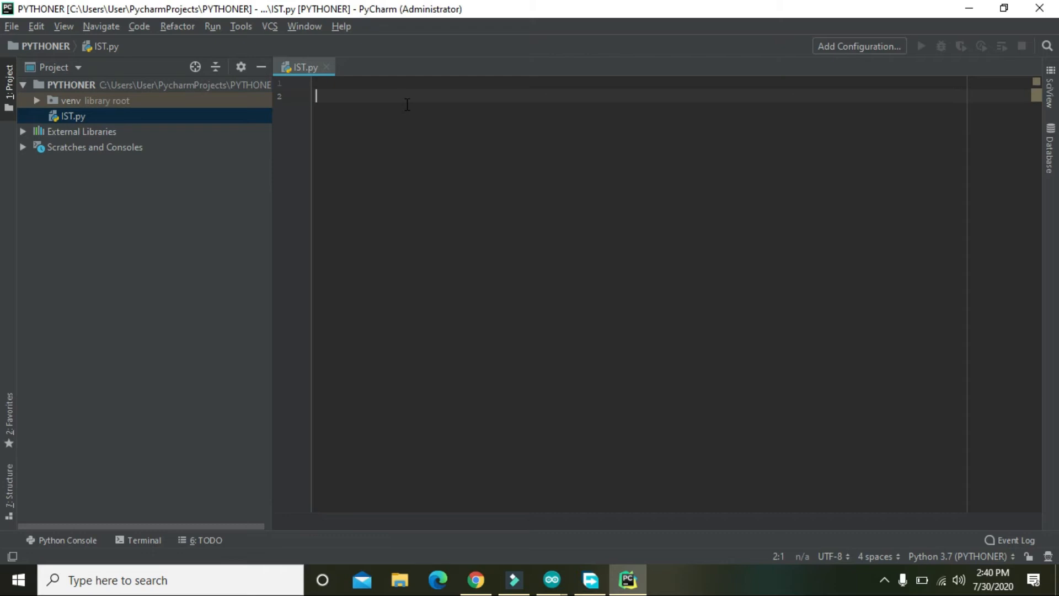
pyautogui.write('FO')
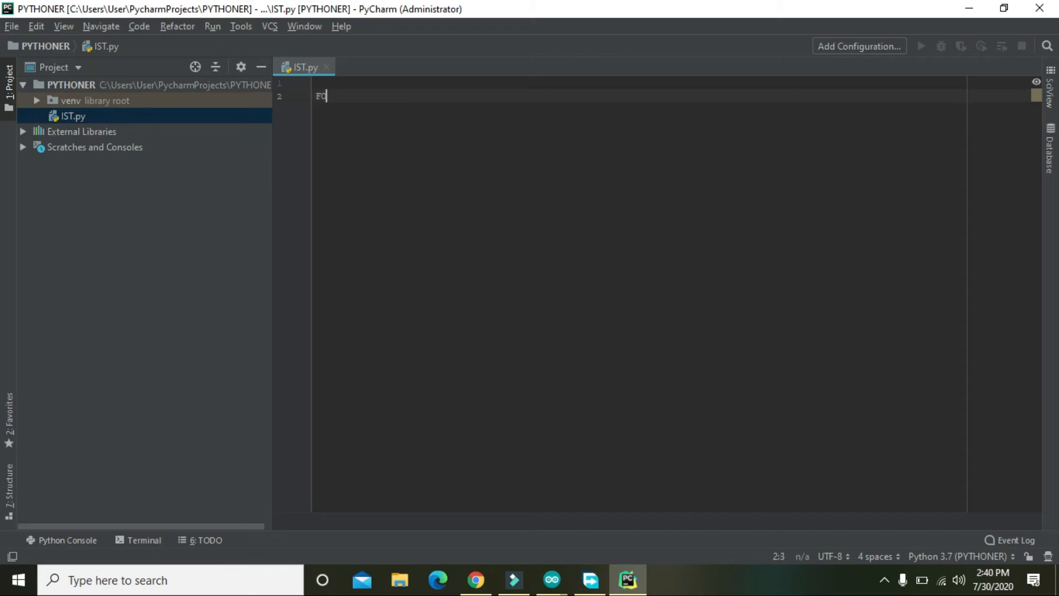
pyautogui.write('fo')
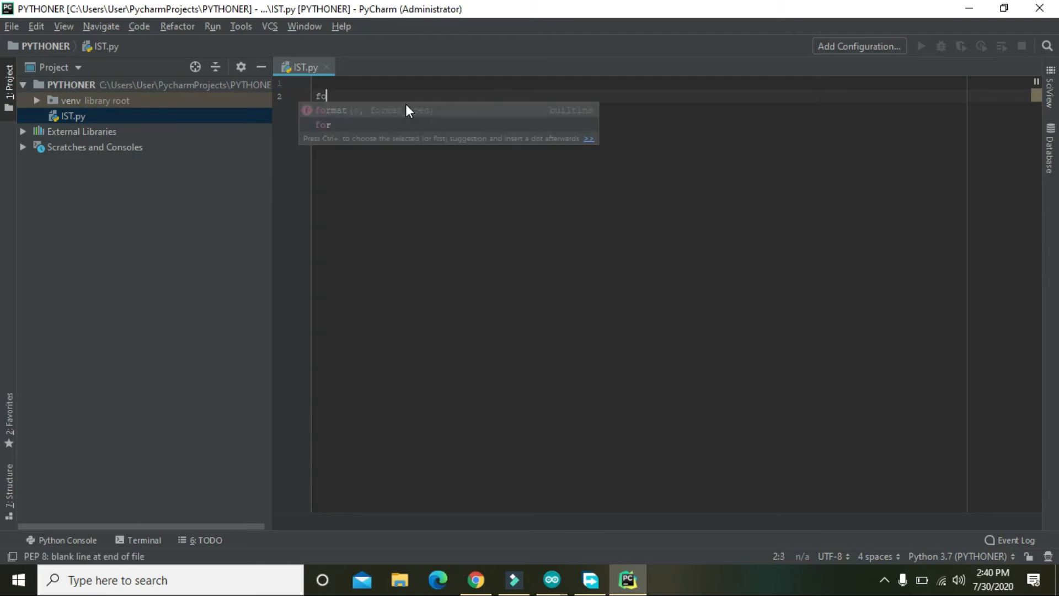
pyautogui.write('r c in')
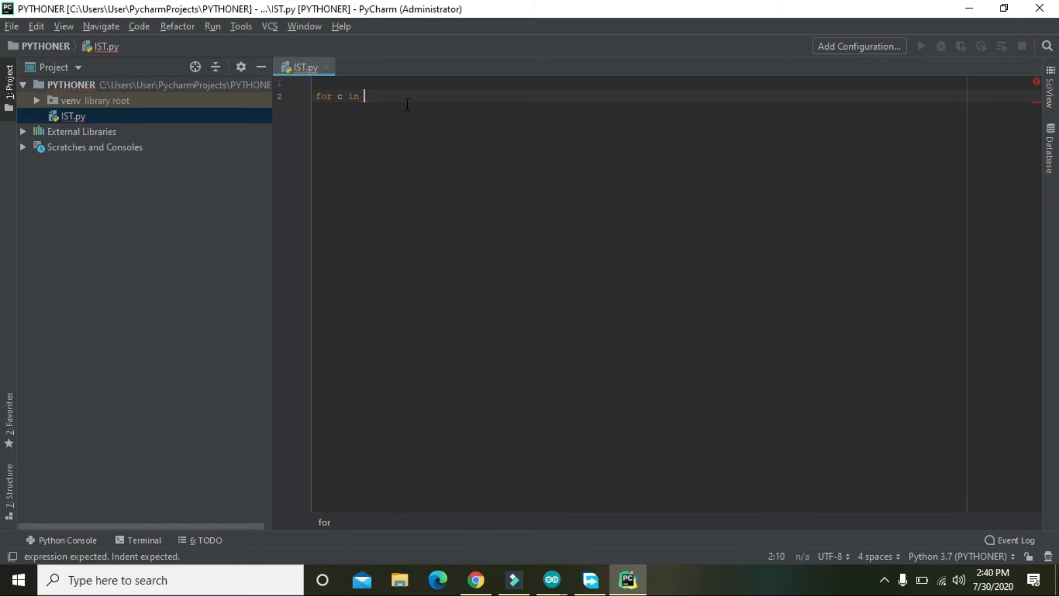
pyautogui.write('range(7')
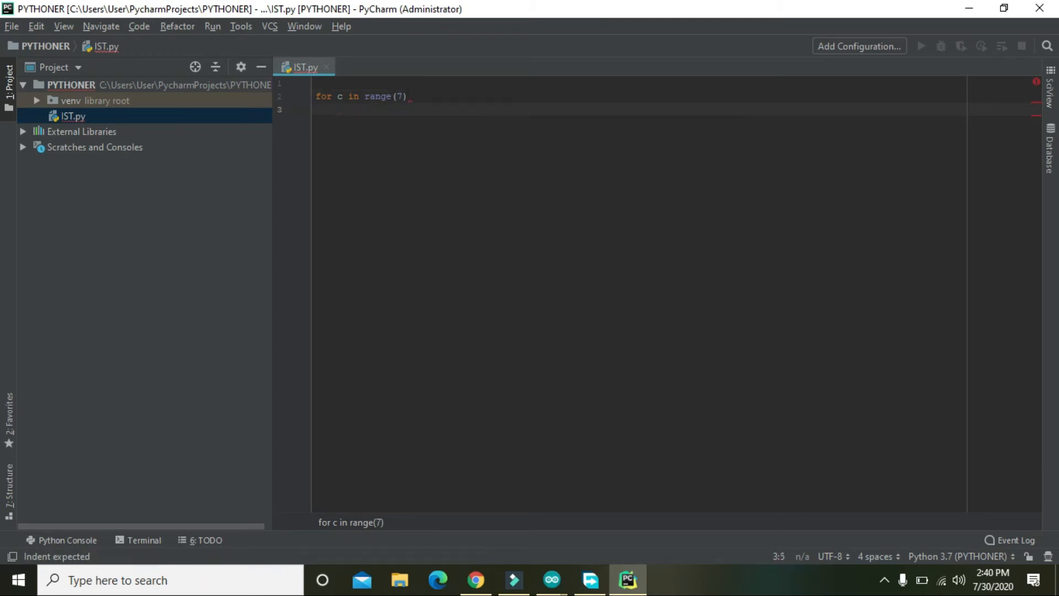
pyautogui.write('print')
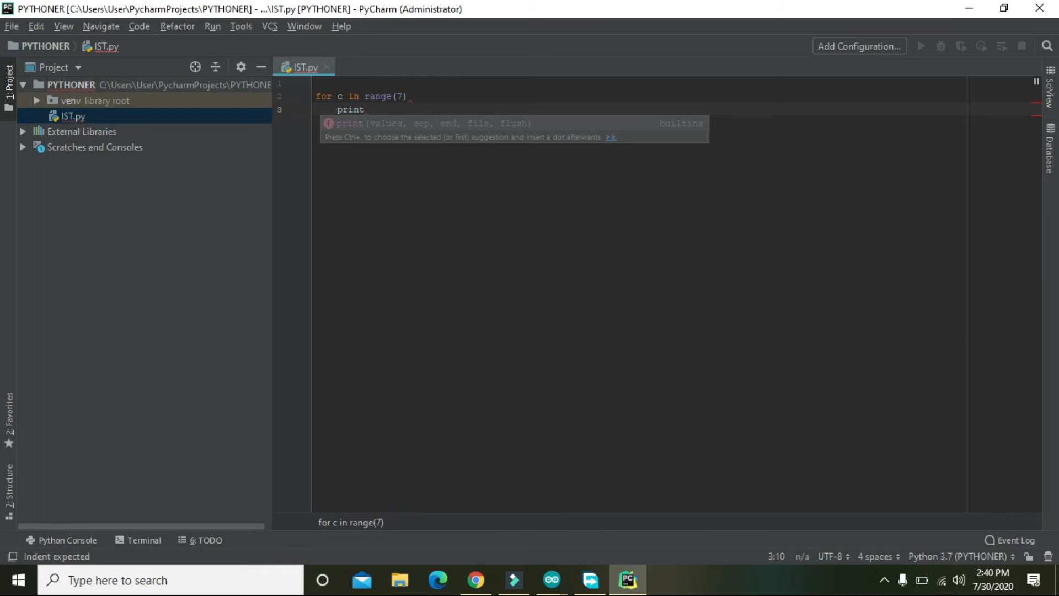
pyautogui.write('(c')
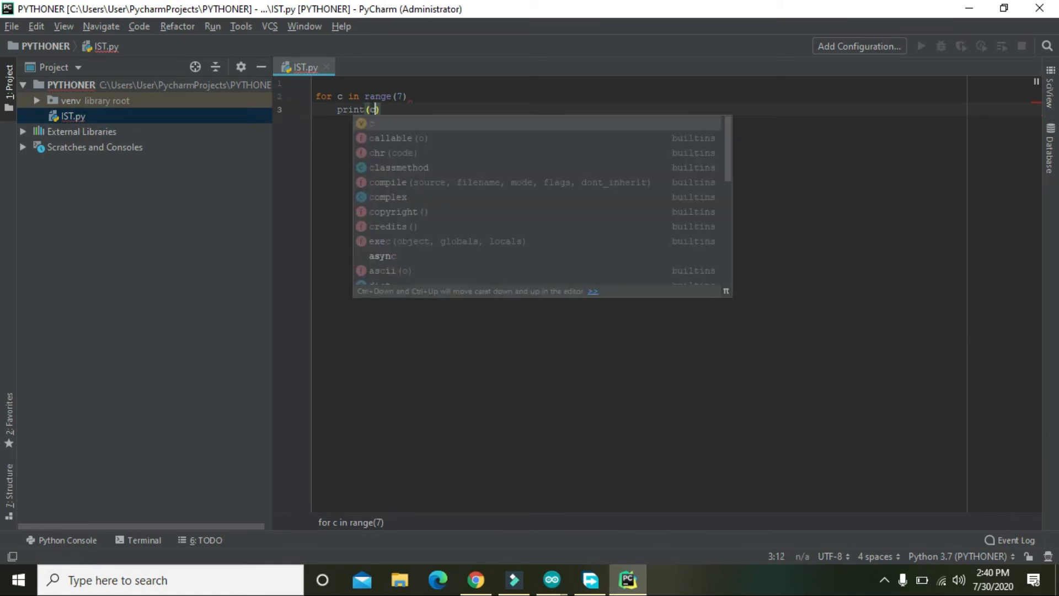
pyautogui.press('Escape')
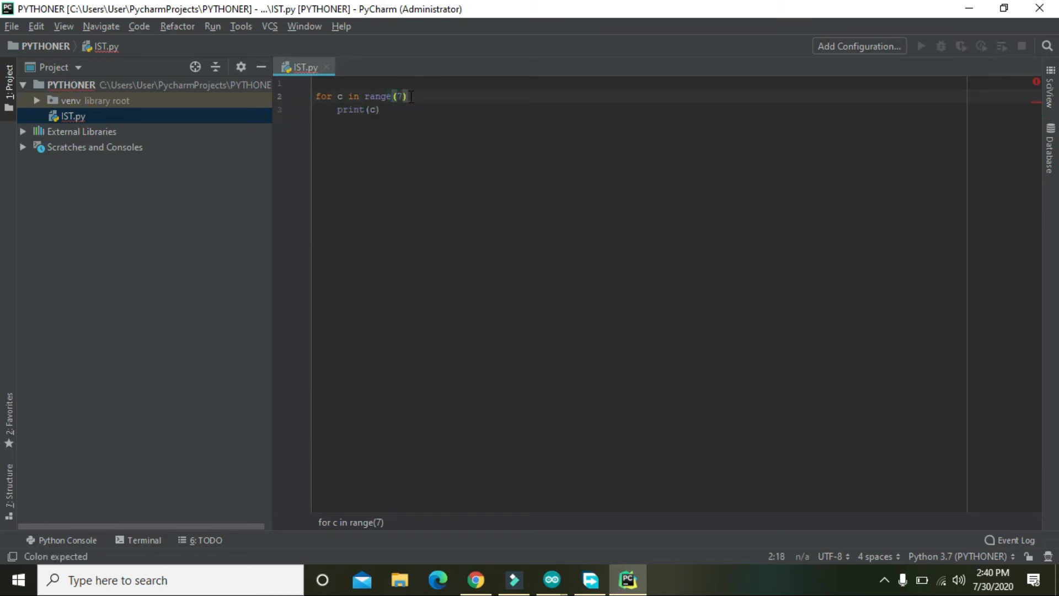
pyautogui.write(':')
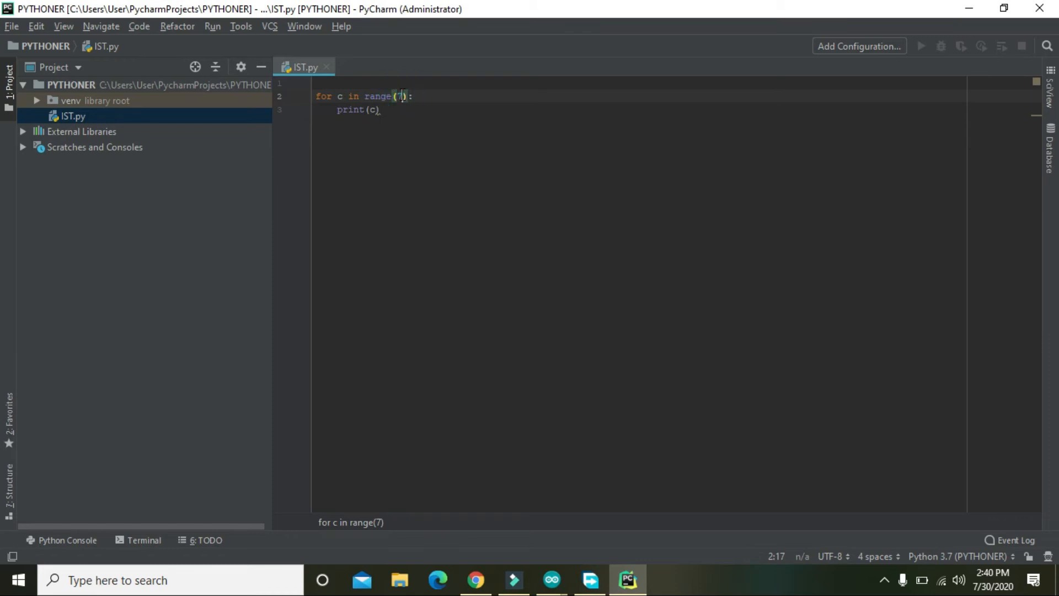
pyautogui.click(398, 96)
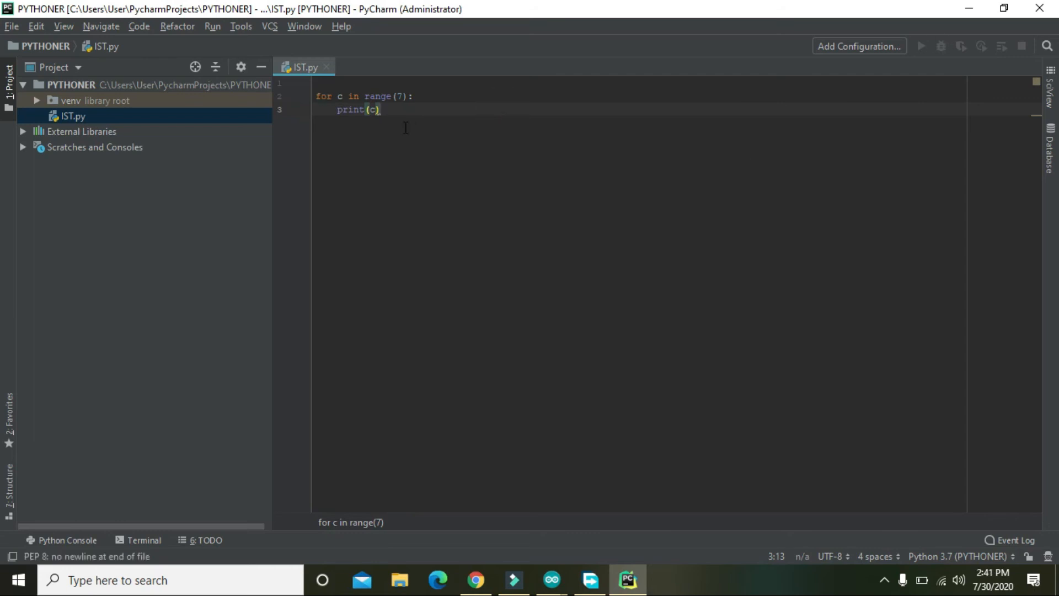
pyautogui.moveTo(88, 128)
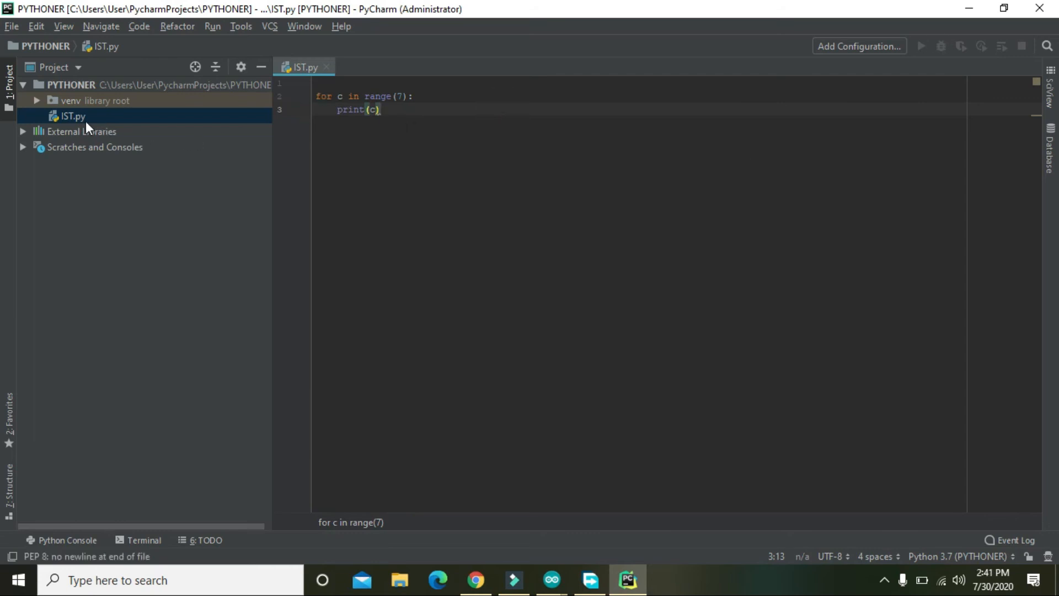
# - Bring up the file actions for IST.py to run it
pyautogui.rightClick(73, 116)
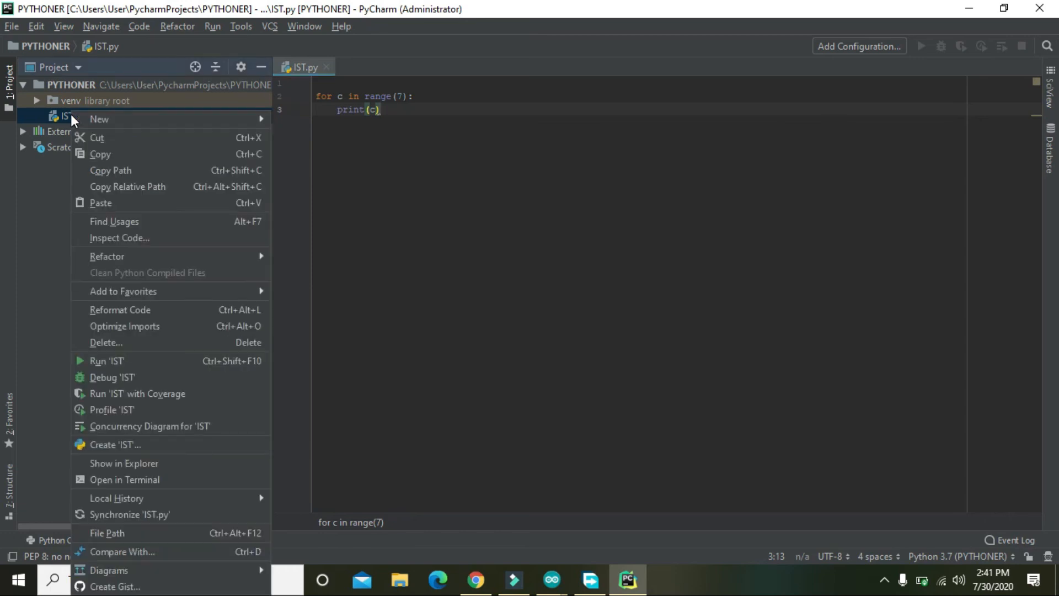
pyautogui.moveTo(135, 361)
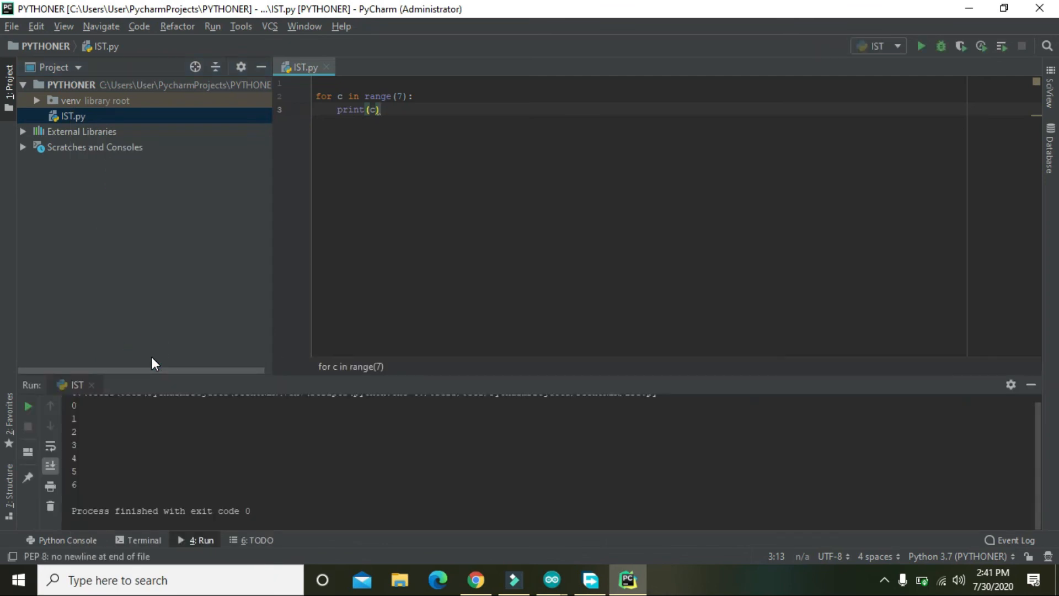
pyautogui.moveTo(95, 481)
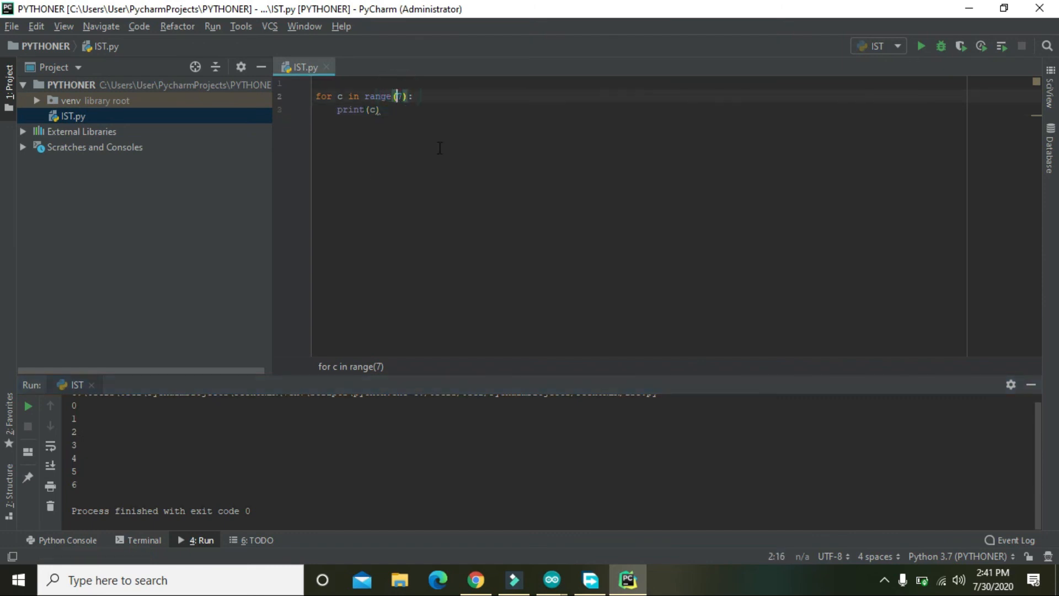
# - Change the loop to range(27) and rerun IST.py from the toolbar
pyautogui.write('2')
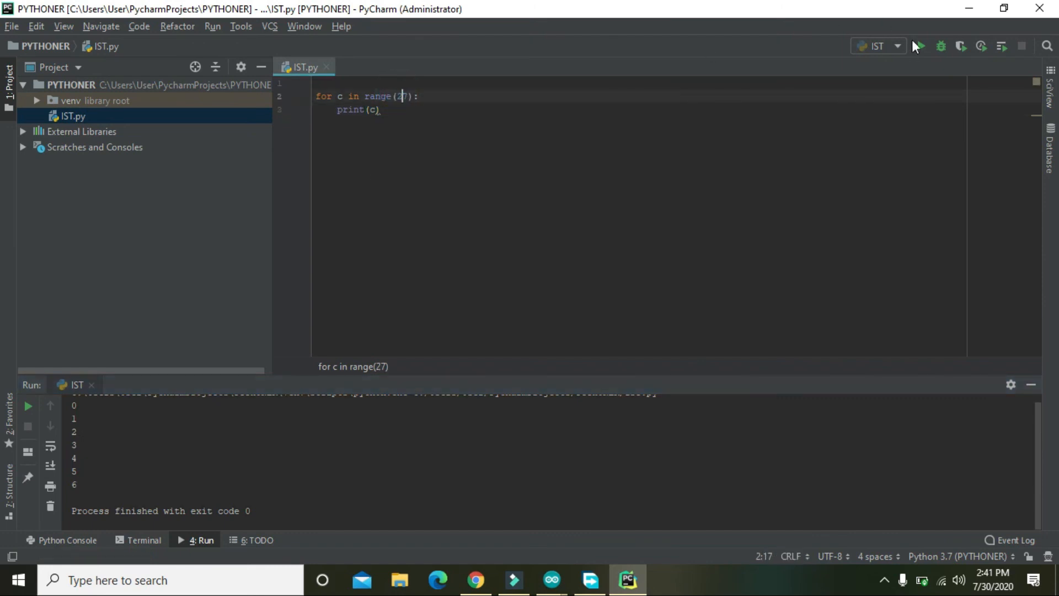
pyautogui.click(920, 47)
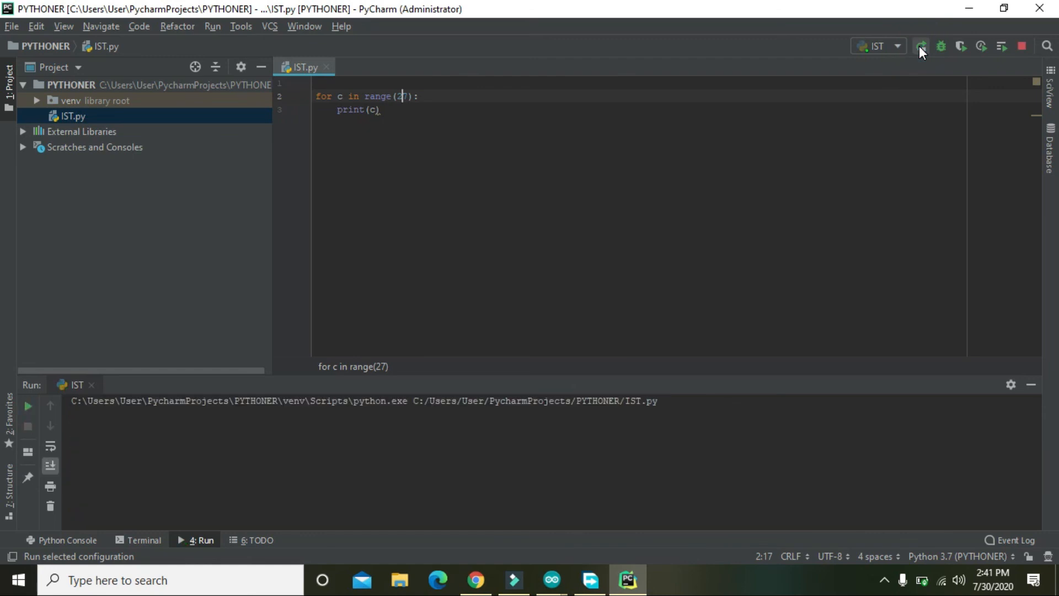
pyautogui.click(921, 47)
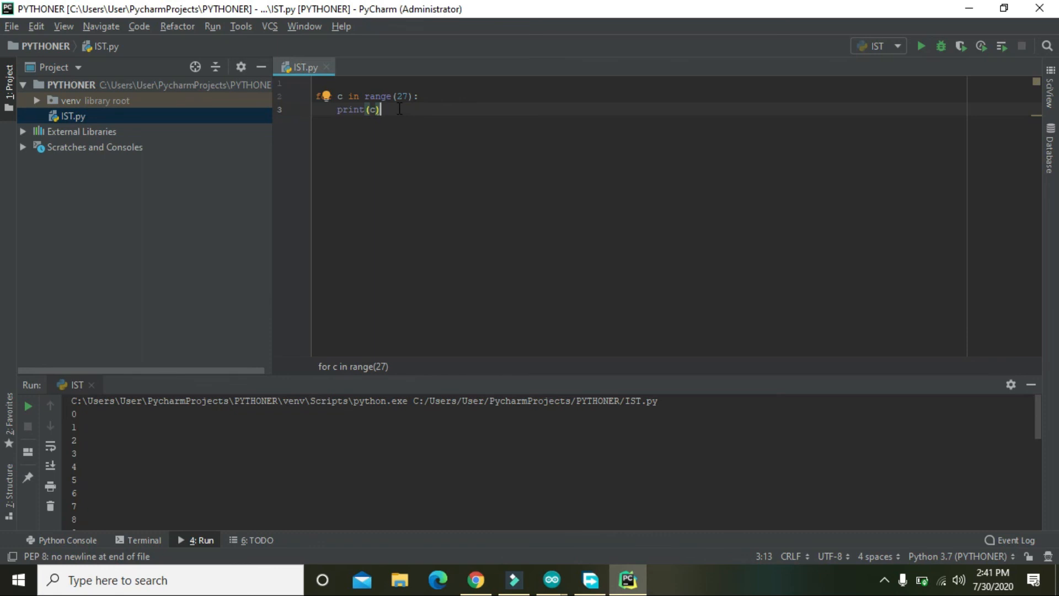
pyautogui.moveTo(886, 589)
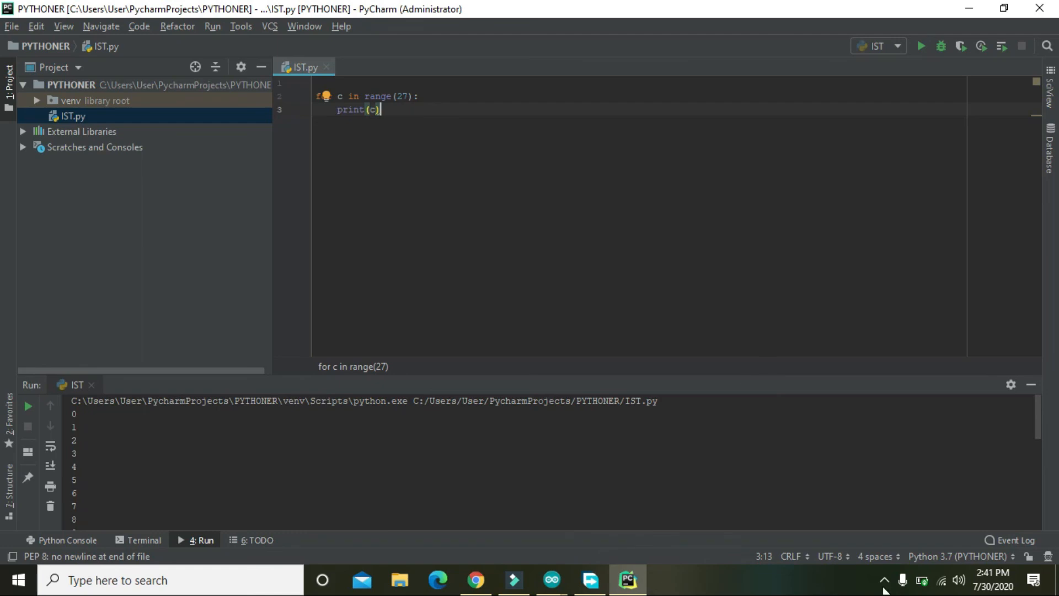